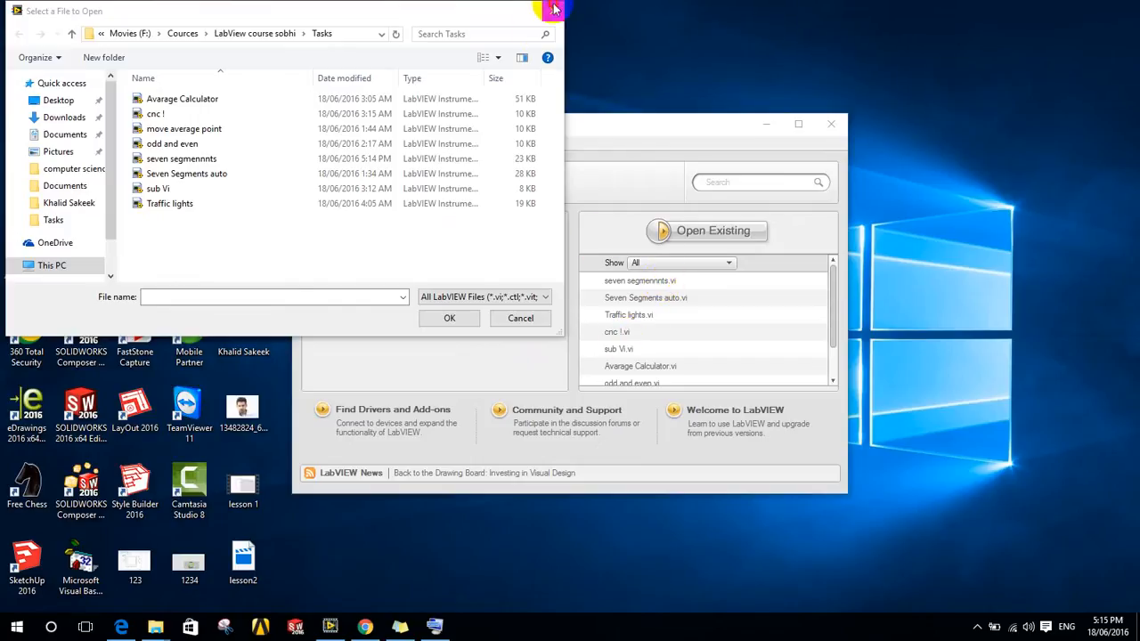
Step: Open the Traffic lights VI from the Tasks folder via File > Open
left_click(520, 317)
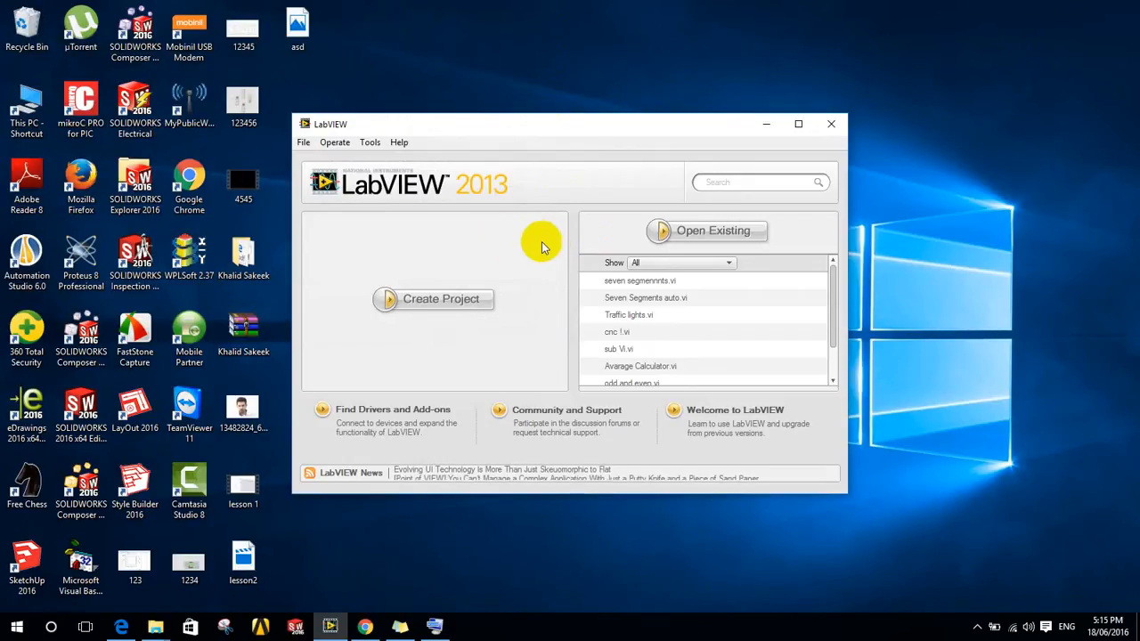
mouse_move(406, 187)
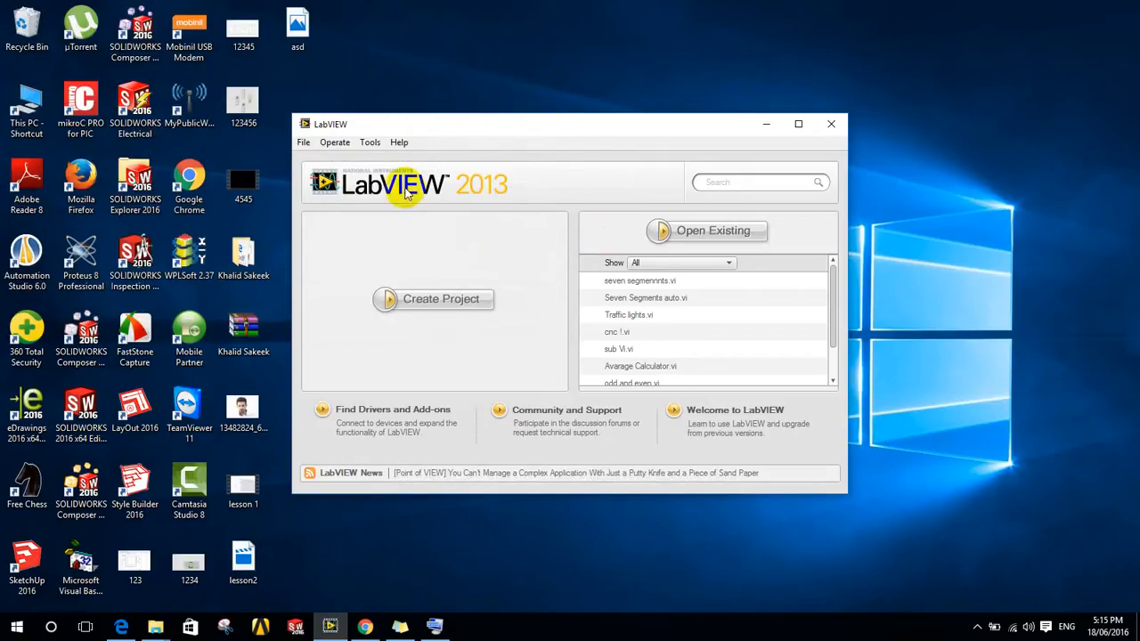
left_click(303, 143)
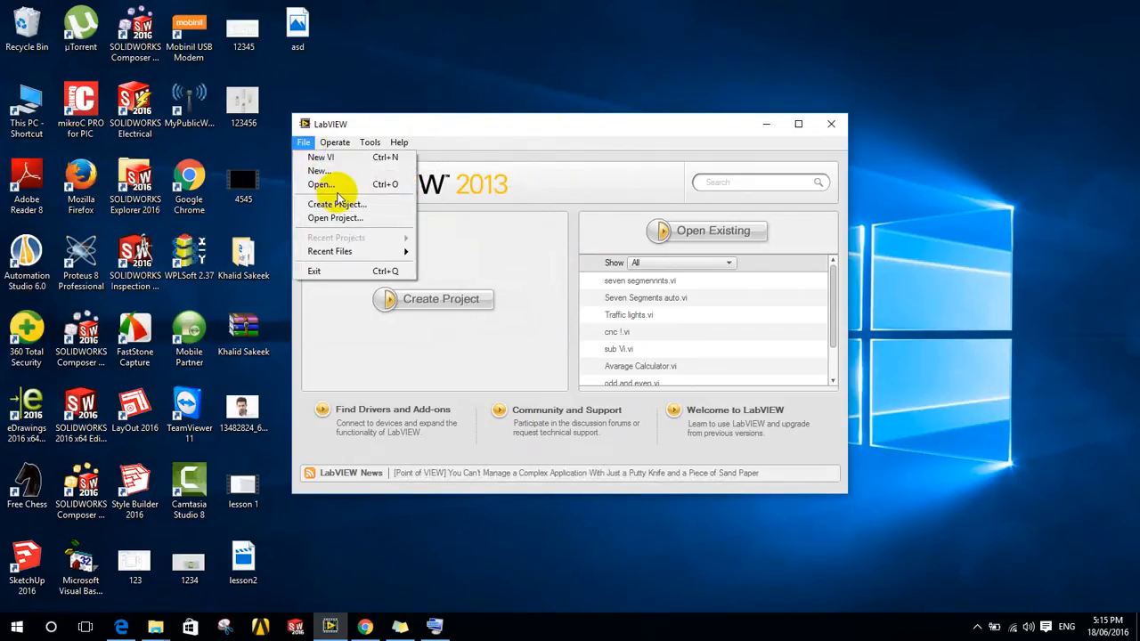
left_click(321, 183)
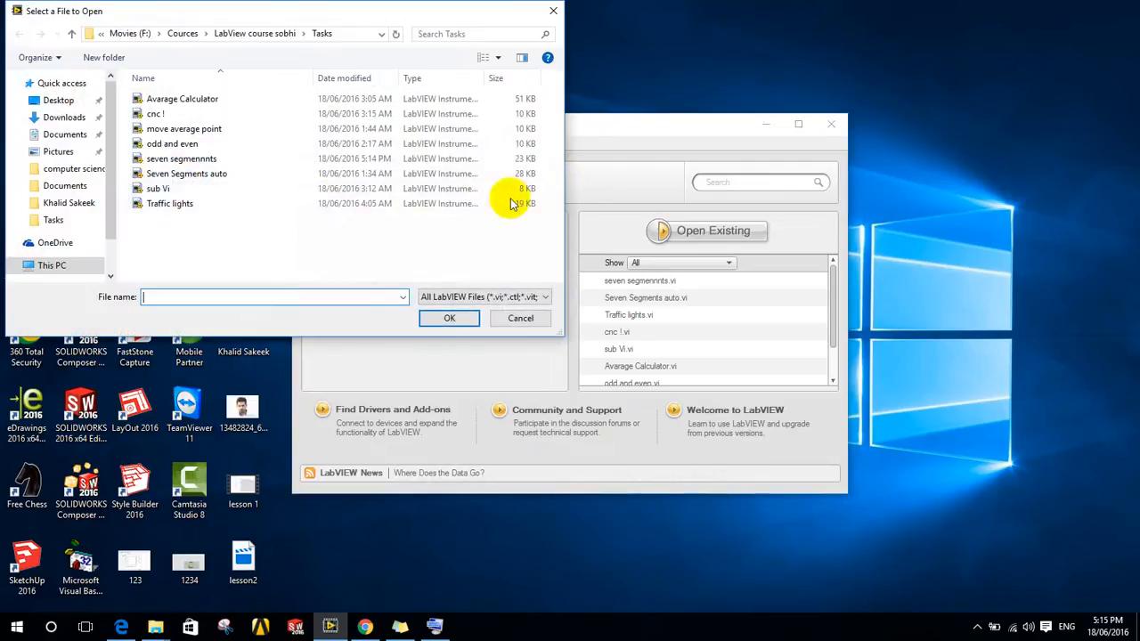
double_click(169, 203)
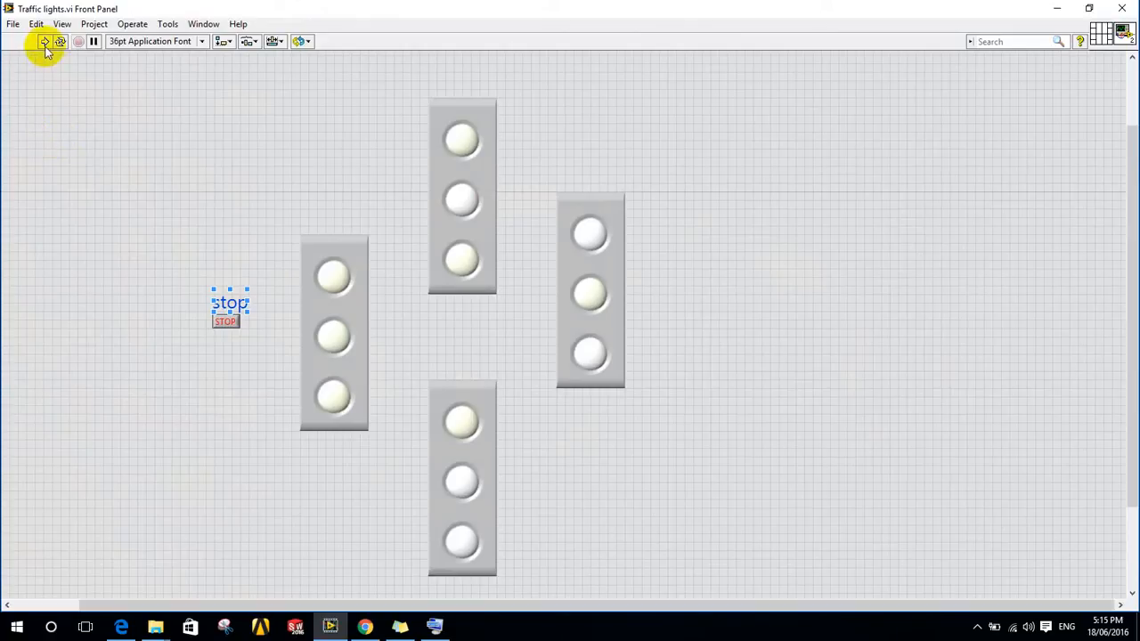
Step: Run the VI so its four lights cycle through colours, then abort execution
left_click(44, 41)
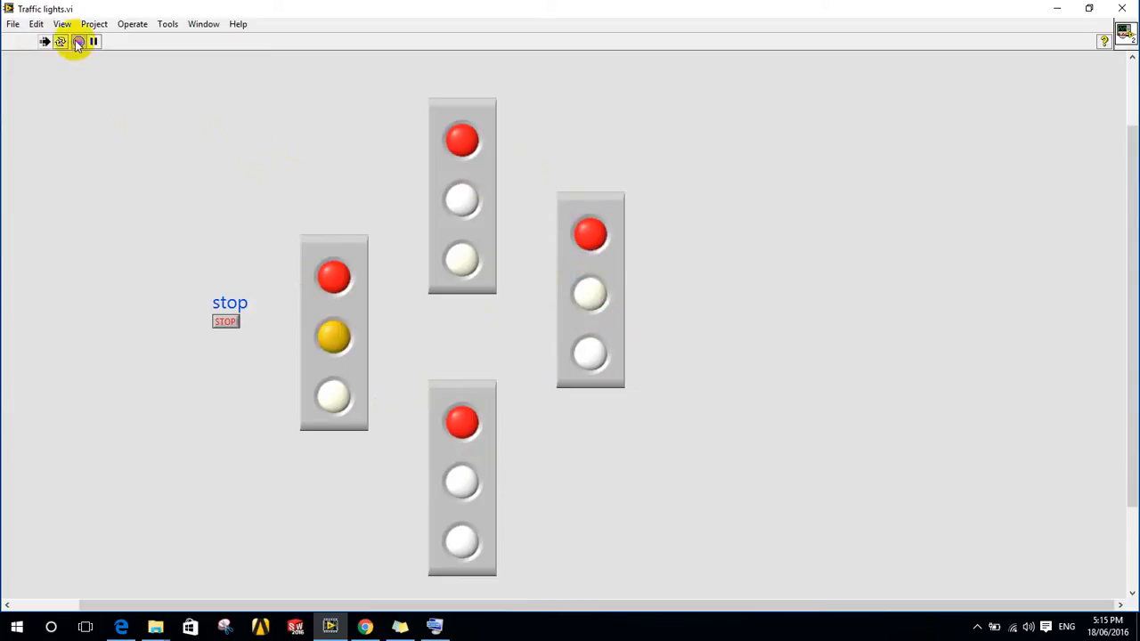
left_click(203, 25)
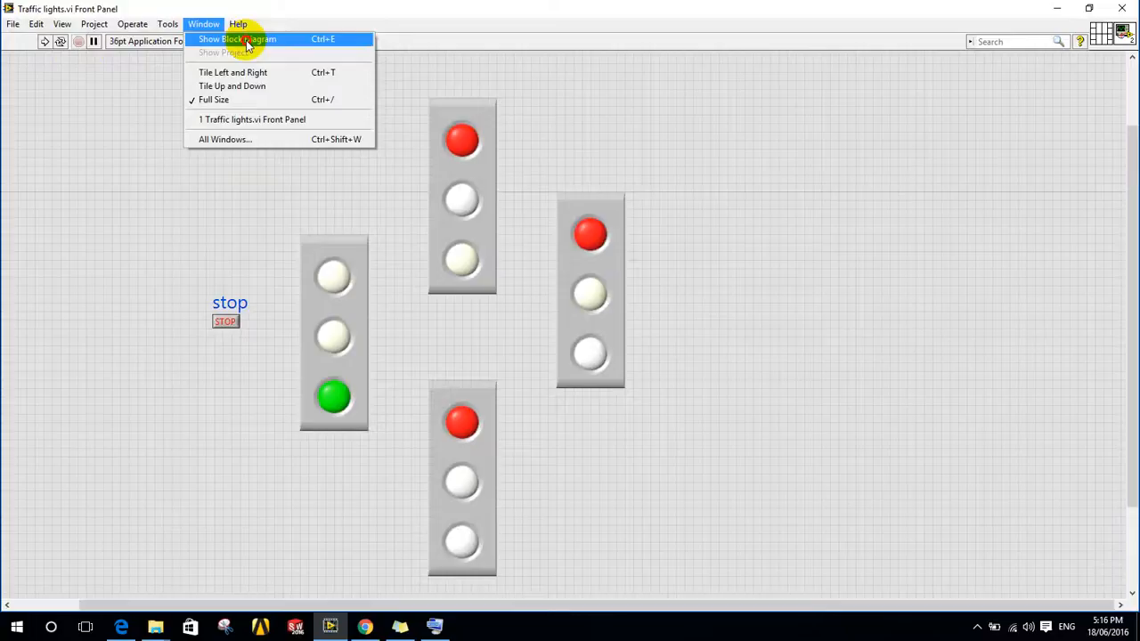
Step: Show the block diagram via the Window menu, then switch back to the running front panel
left_click(237, 39)
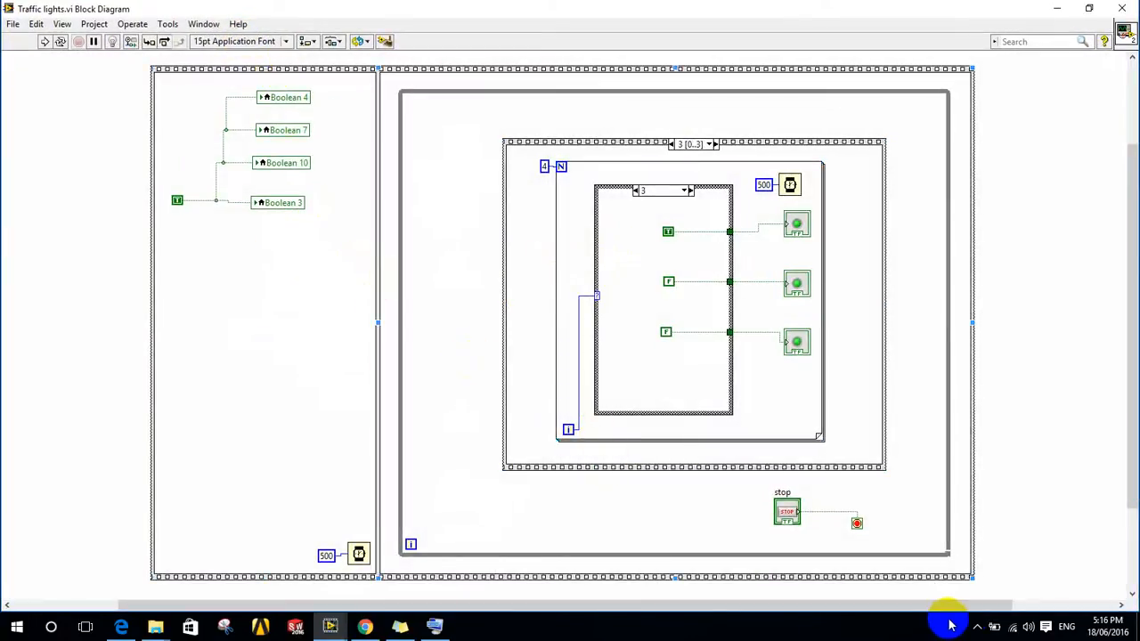
mouse_move(979, 619)
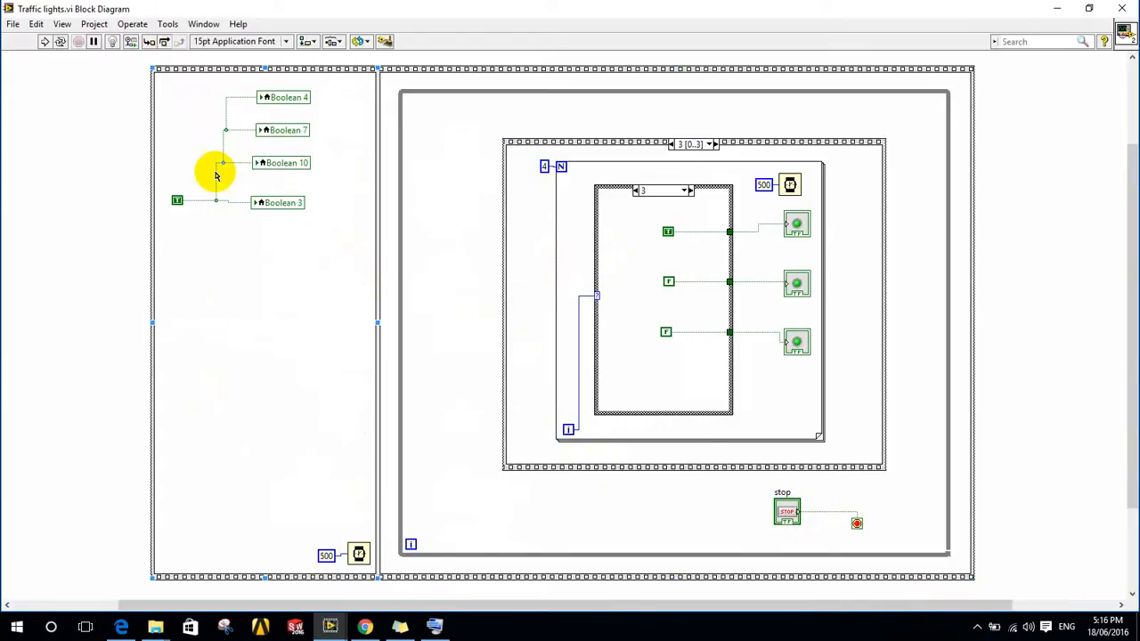
mouse_move(274, 324)
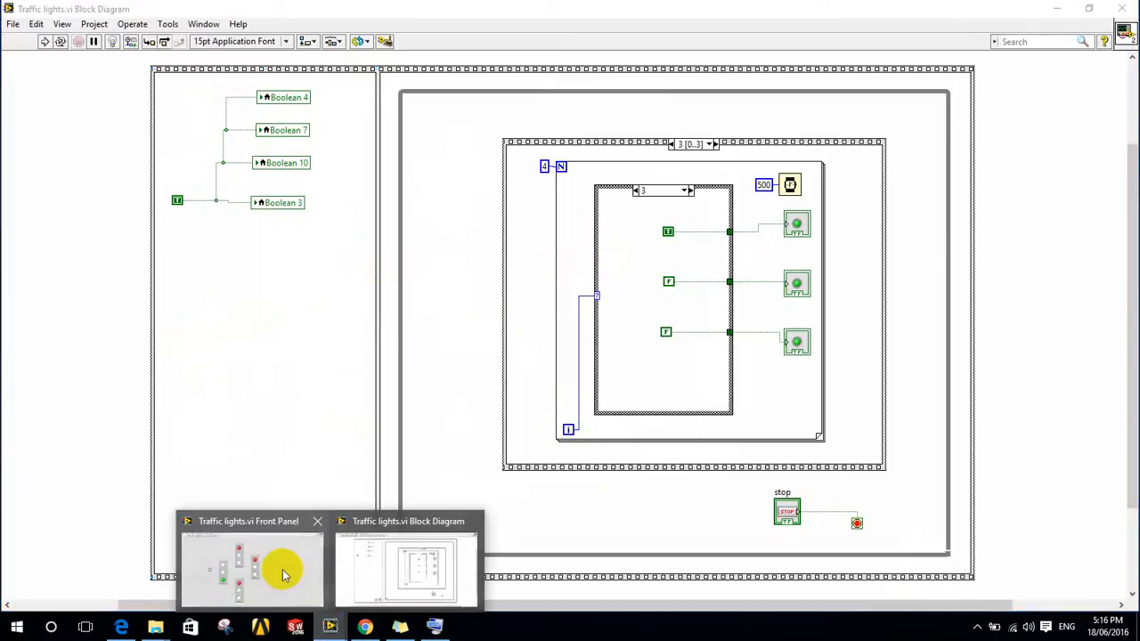
left_click(253, 567)
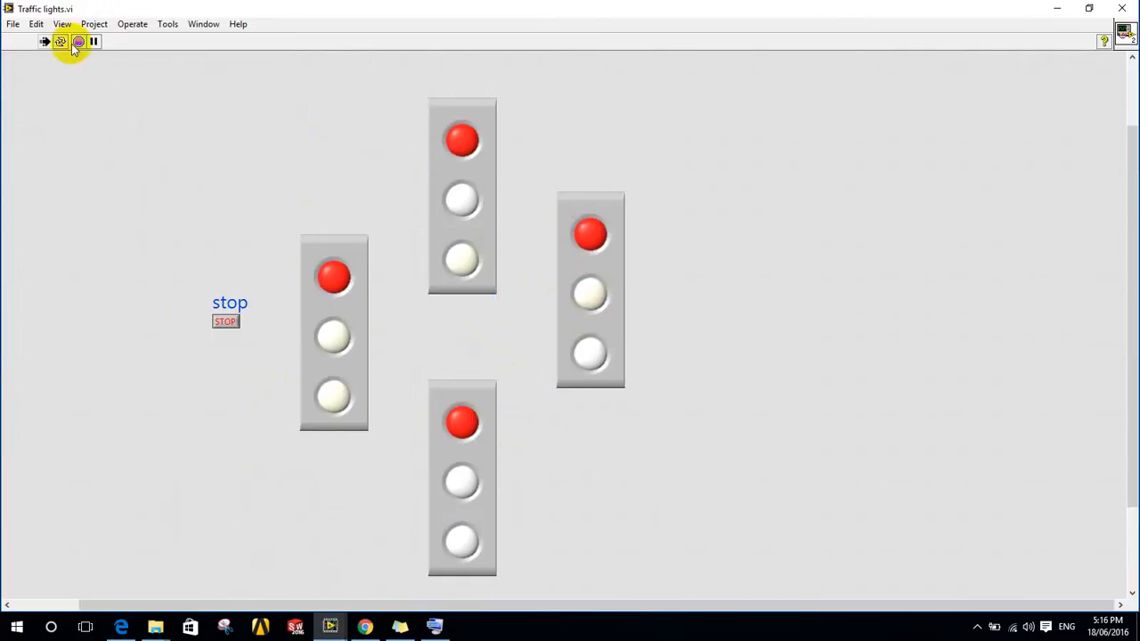
Step: Stop the running VI and bring the block diagram back into view
left_click(60, 41)
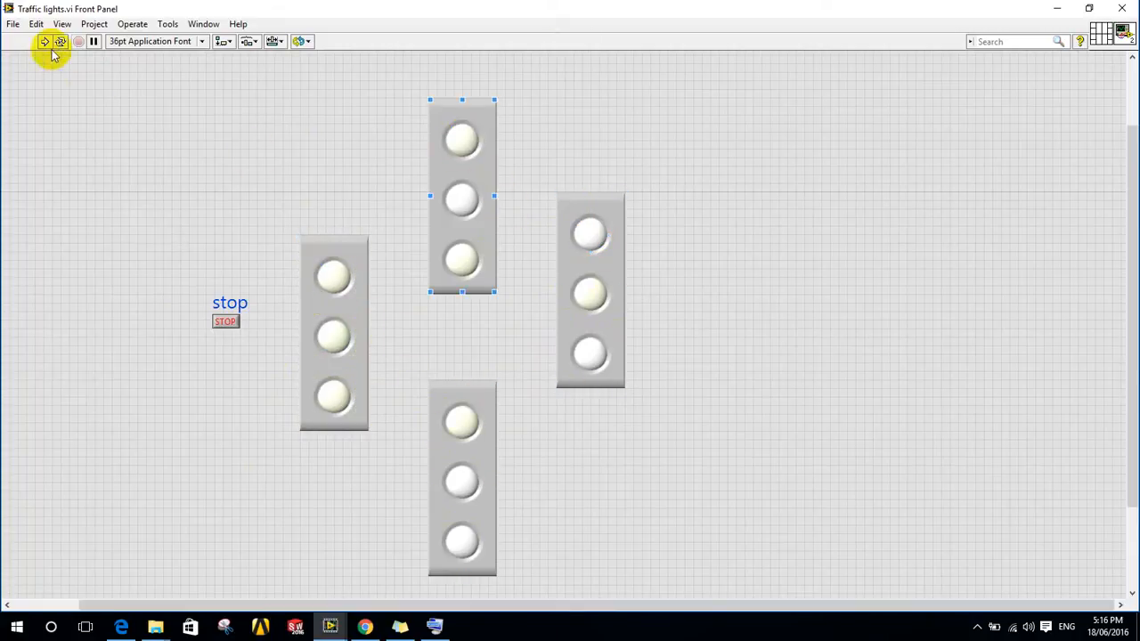
left_click(45, 41)
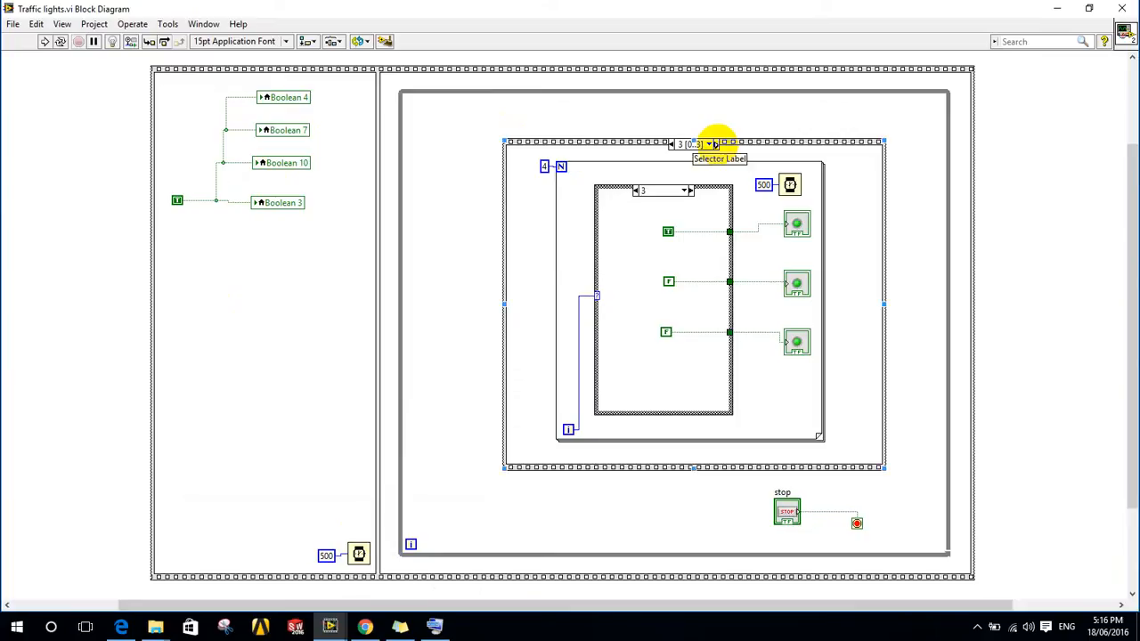
mouse_move(752, 146)
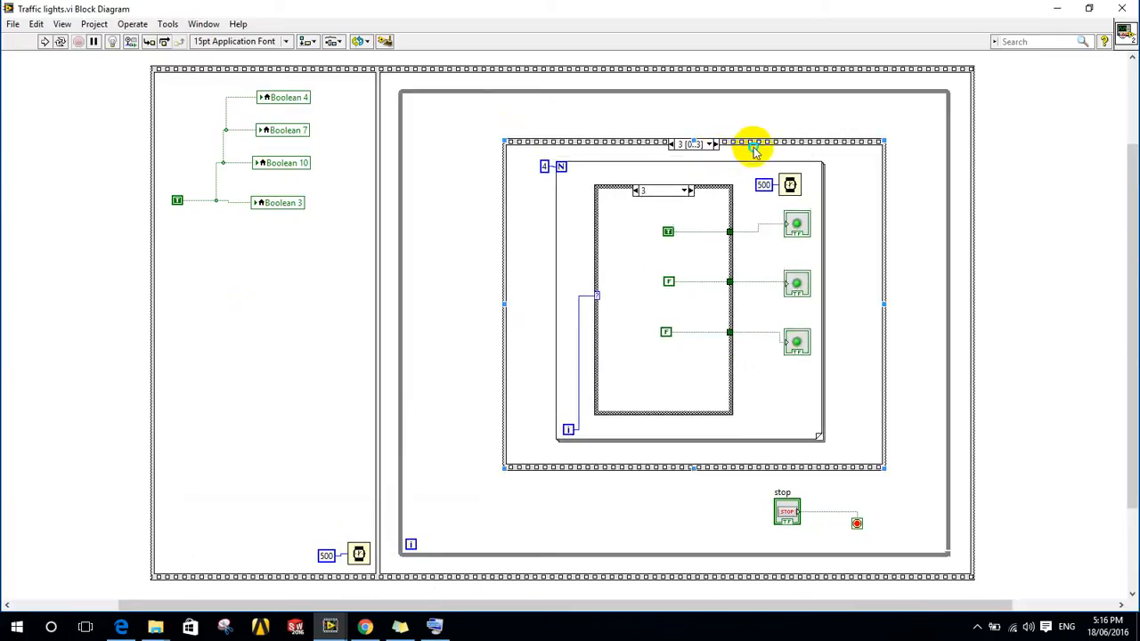
right_click(755, 143)
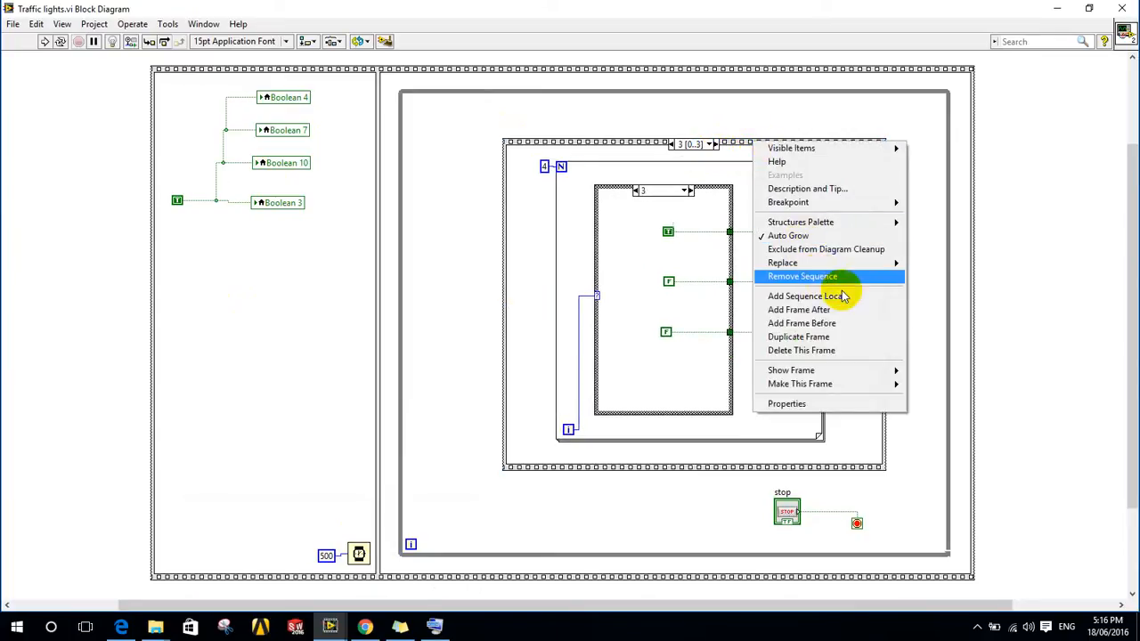
mouse_move(858, 325)
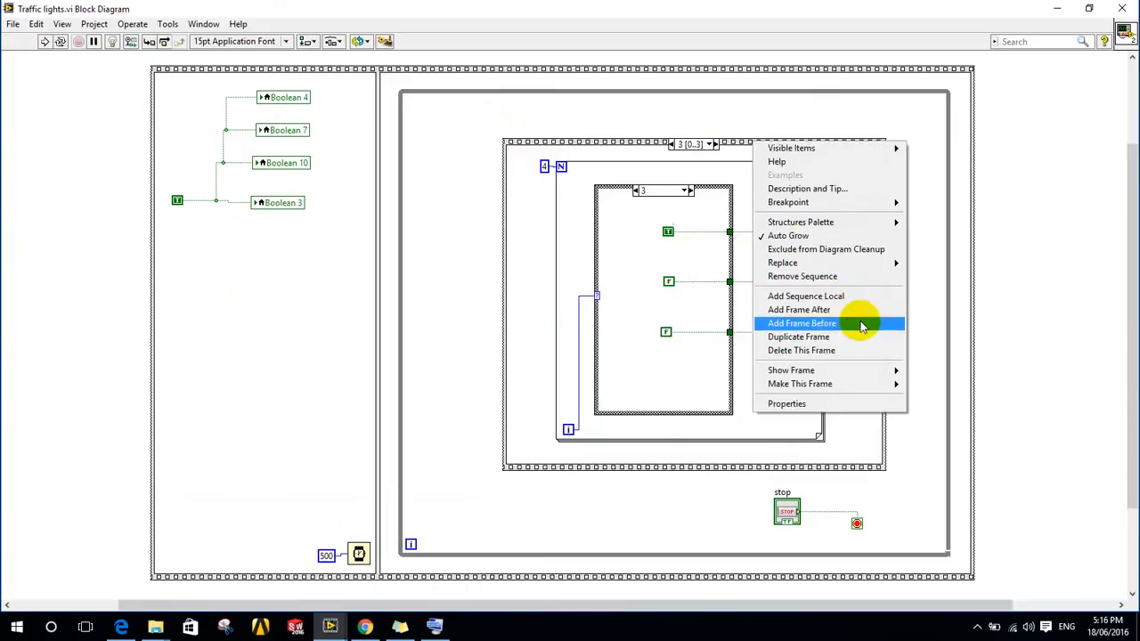
mouse_move(823, 264)
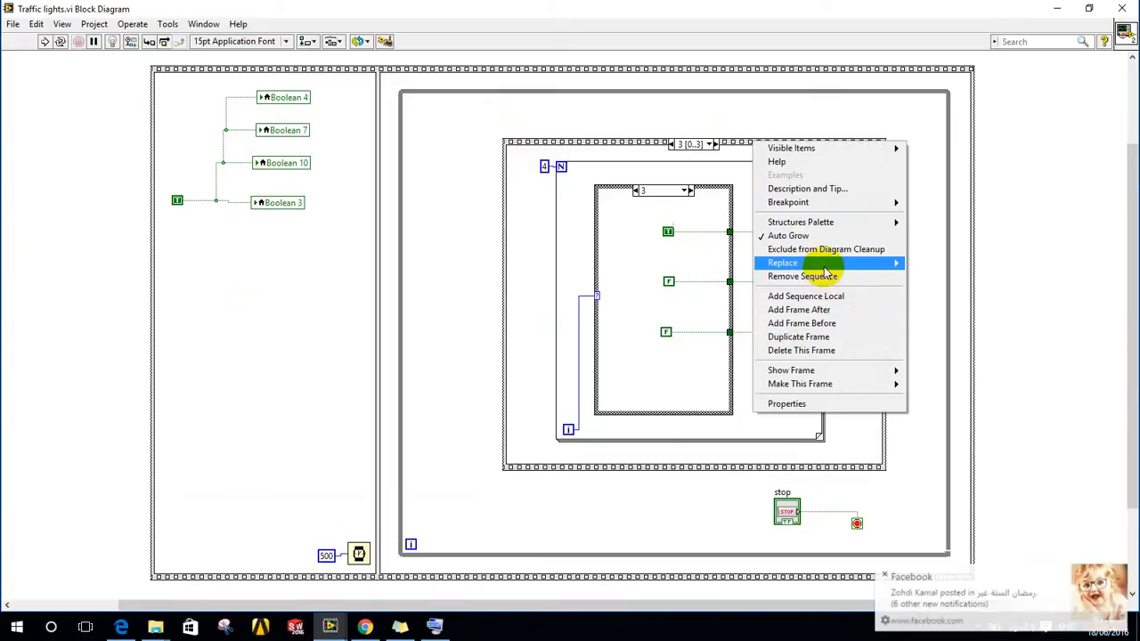
mouse_move(881, 577)
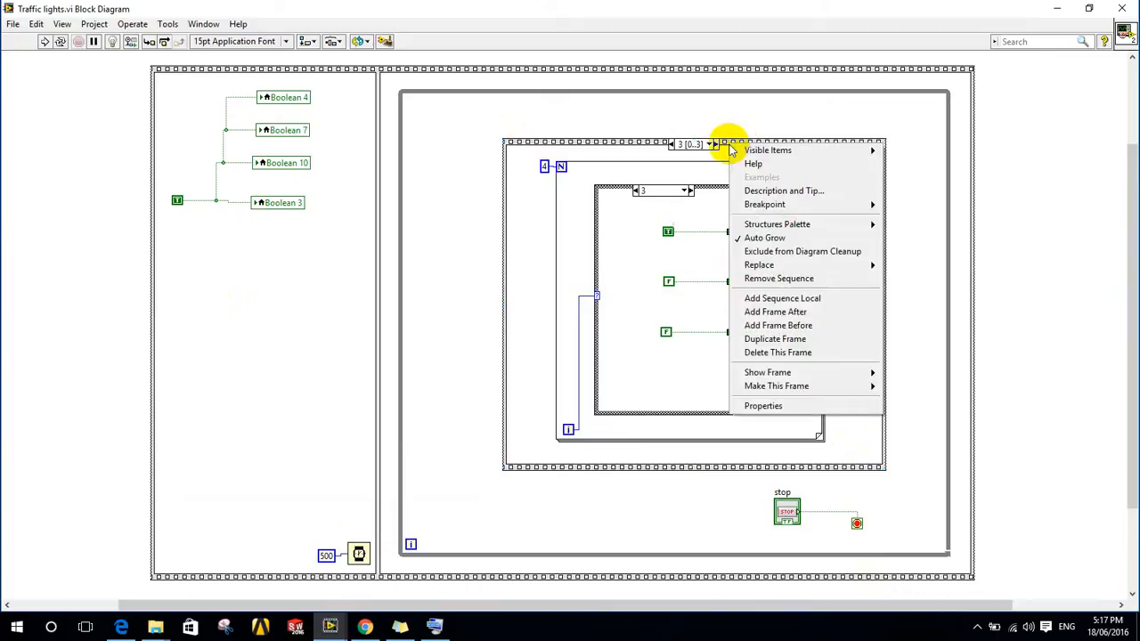
mouse_move(826, 251)
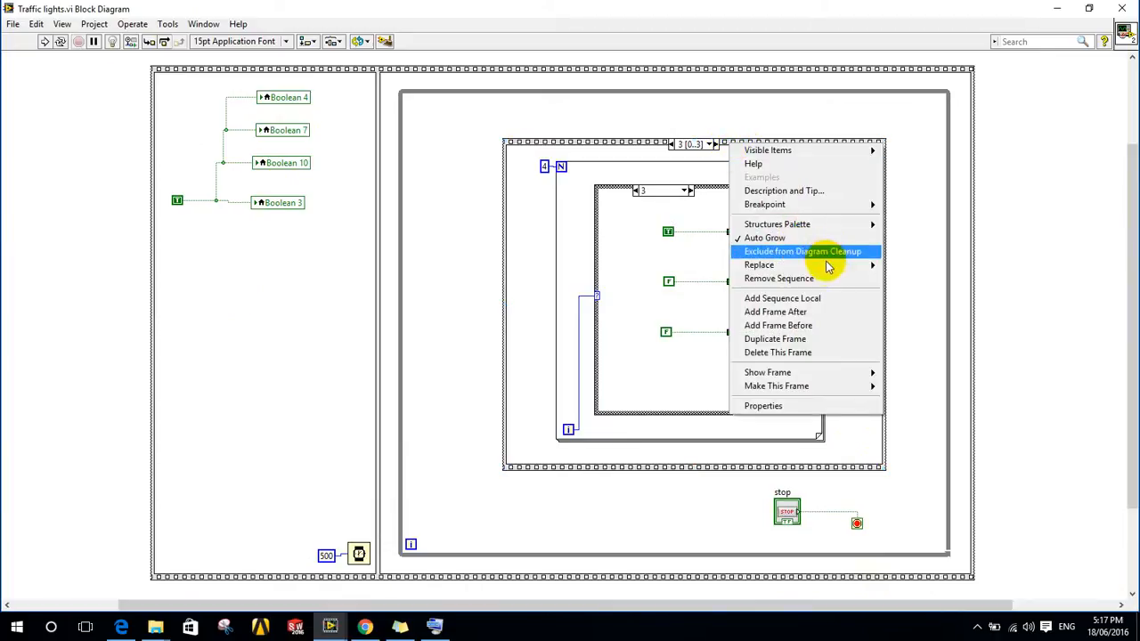
mouse_move(823, 278)
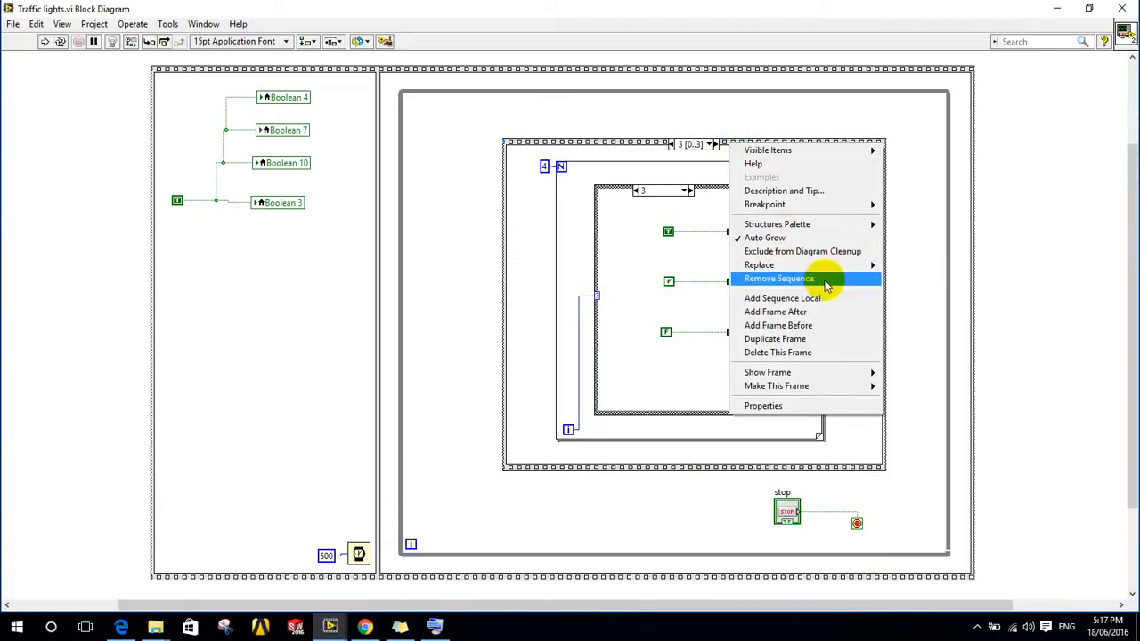
mouse_move(828, 312)
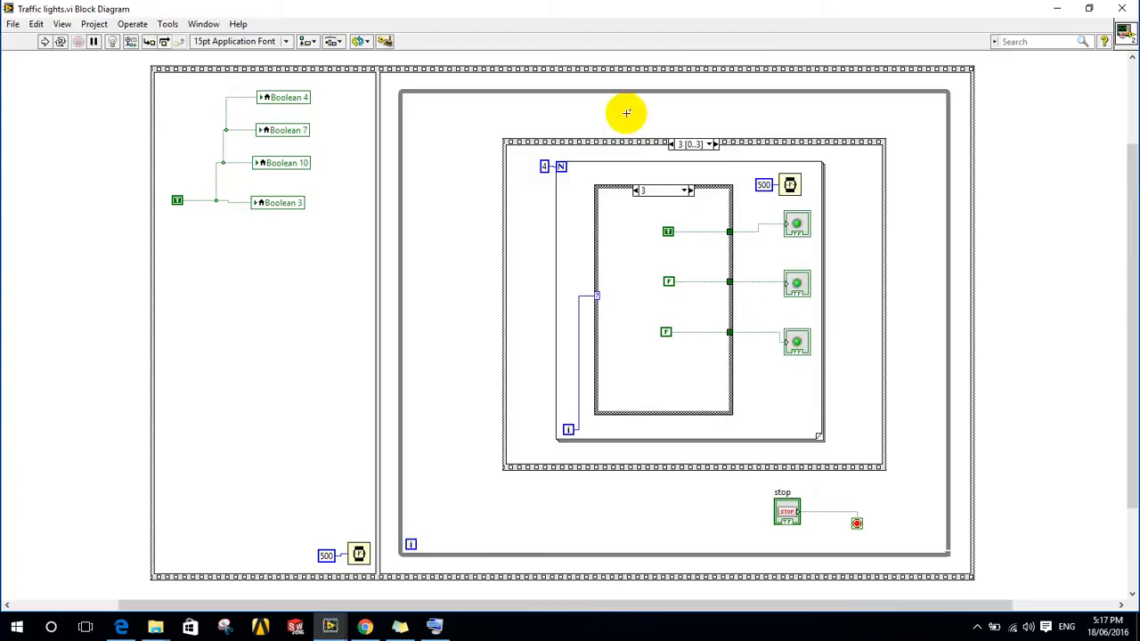
left_click(716, 144)
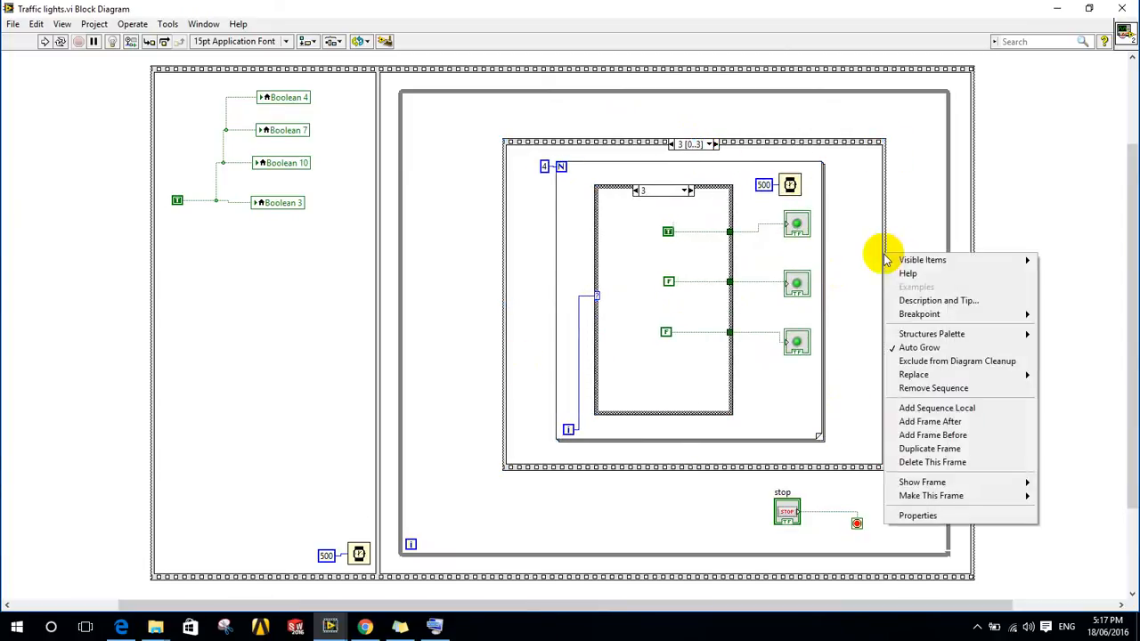
mouse_move(935, 359)
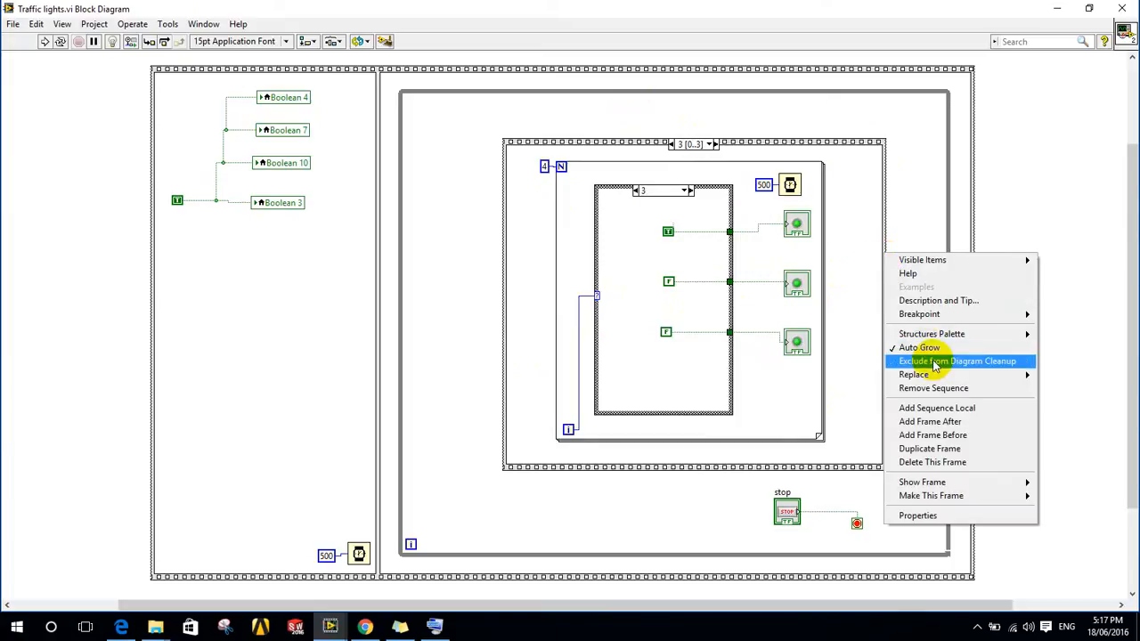
mouse_move(933, 388)
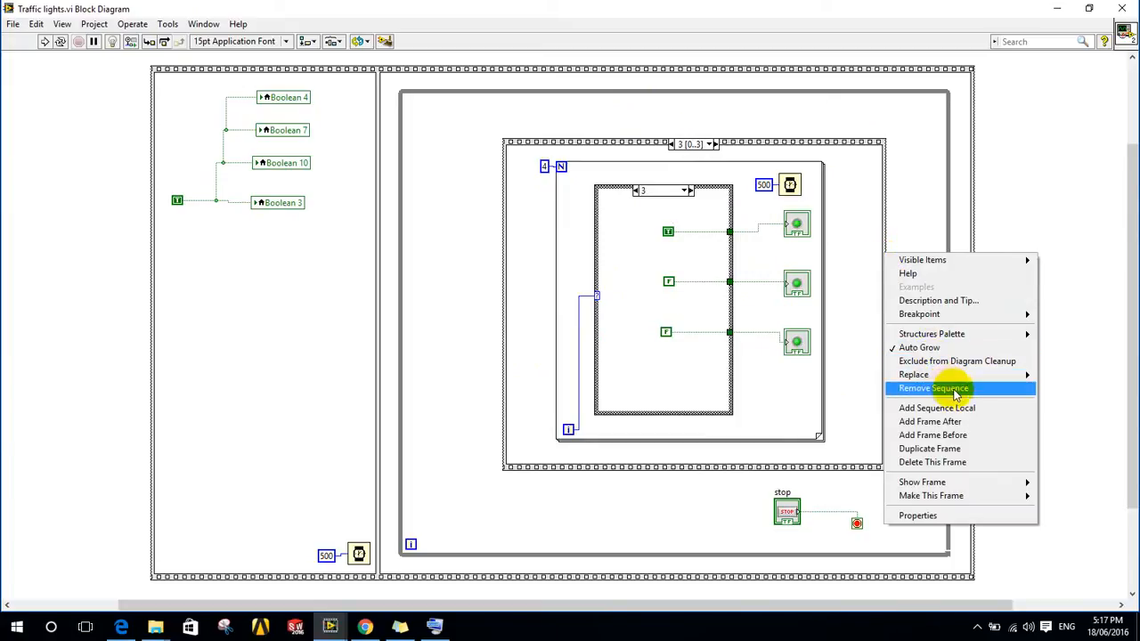
mouse_move(980, 421)
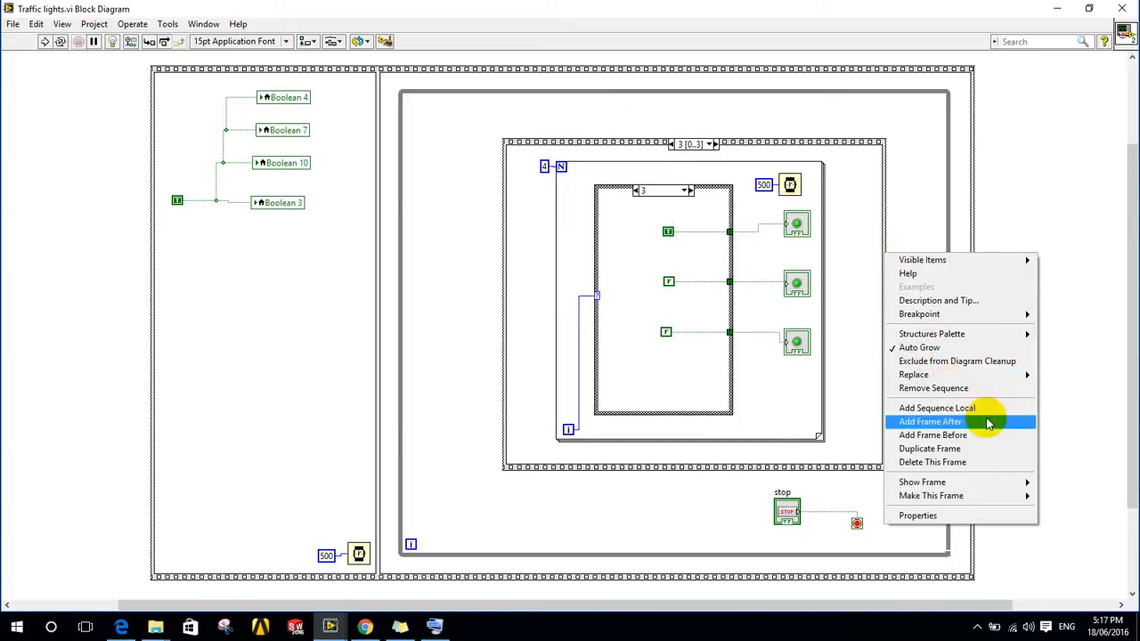
mouse_move(980, 463)
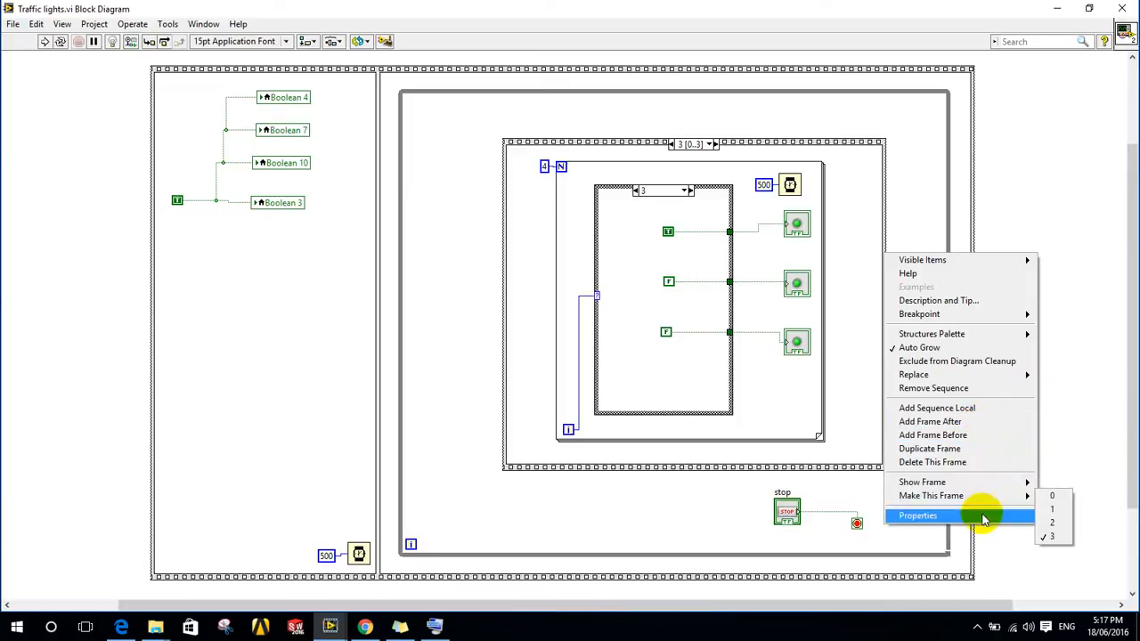
mouse_move(958, 314)
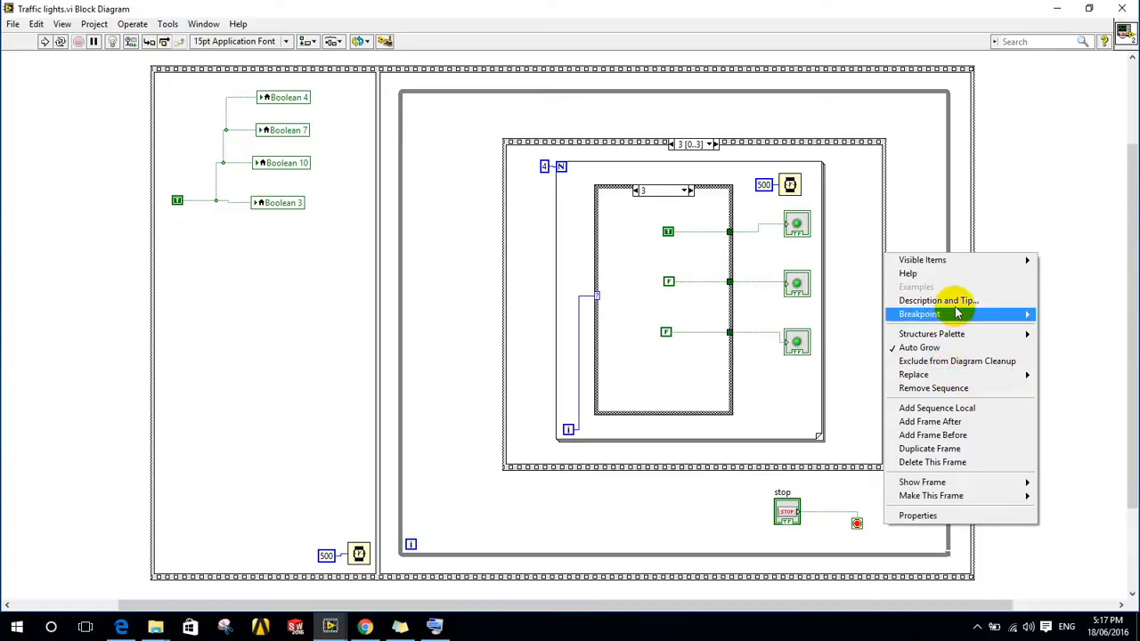
mouse_move(922, 260)
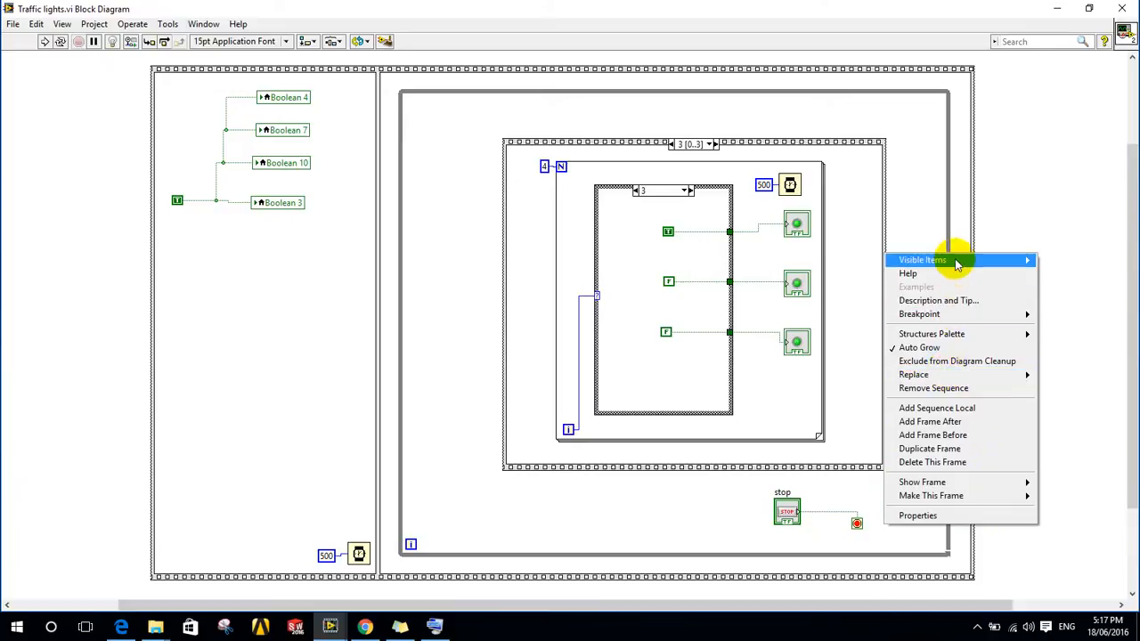
mouse_move(969, 333)
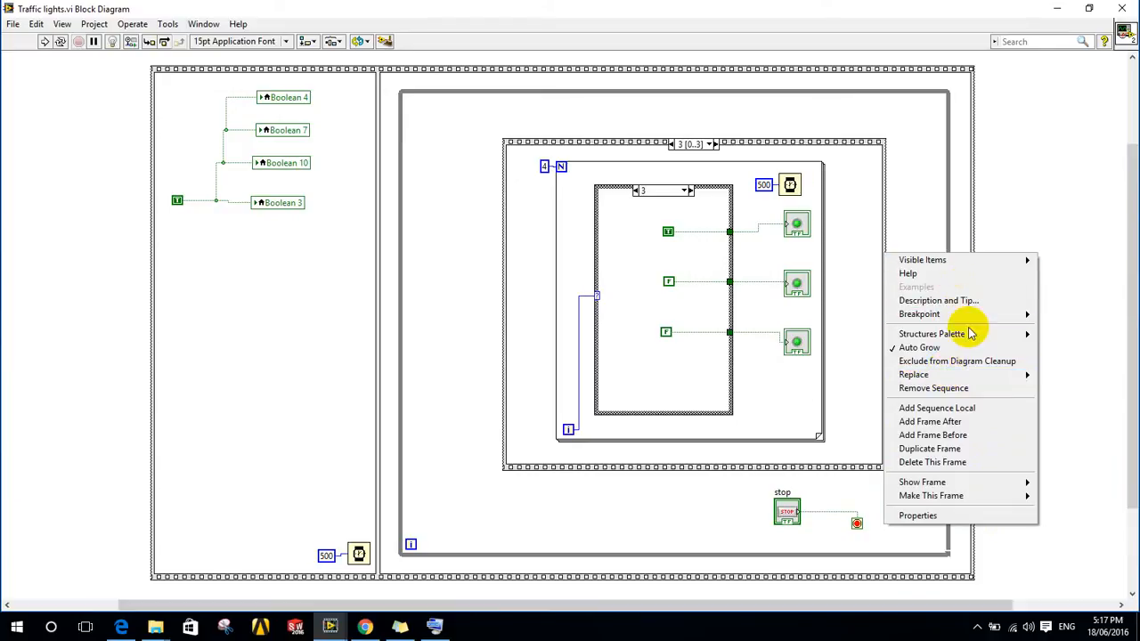
mouse_move(958, 360)
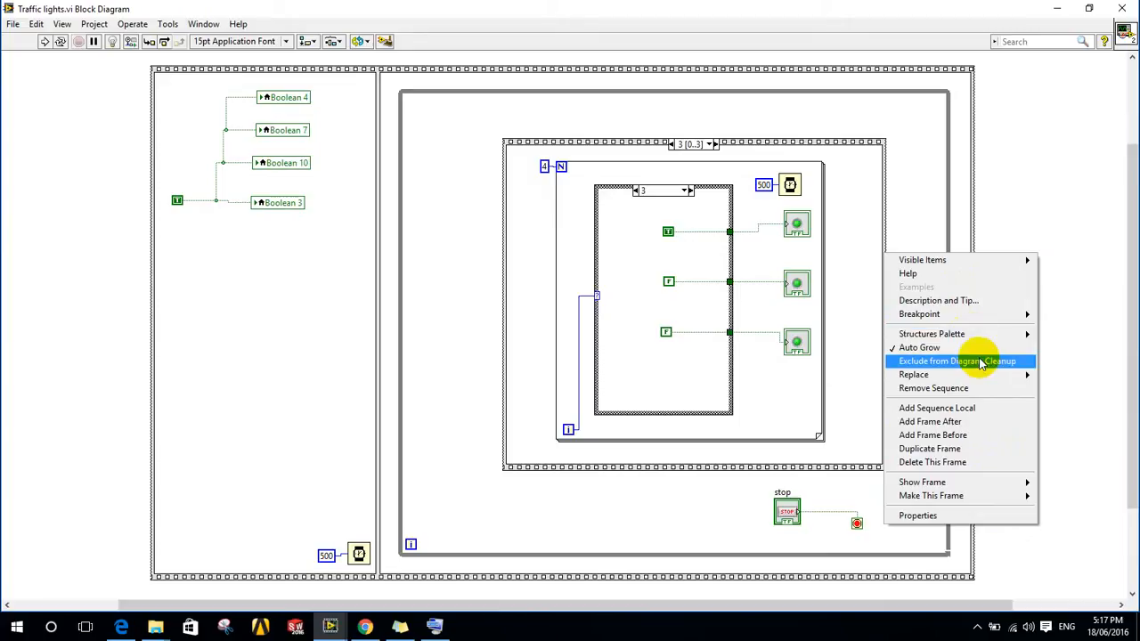
mouse_move(912, 374)
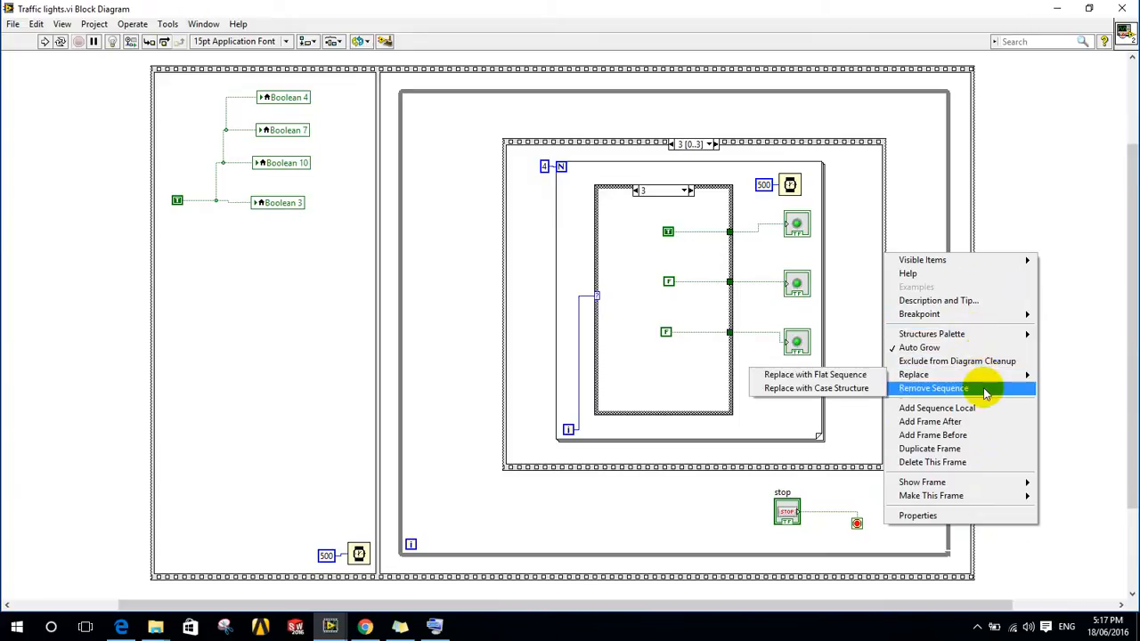
mouse_move(852, 378)
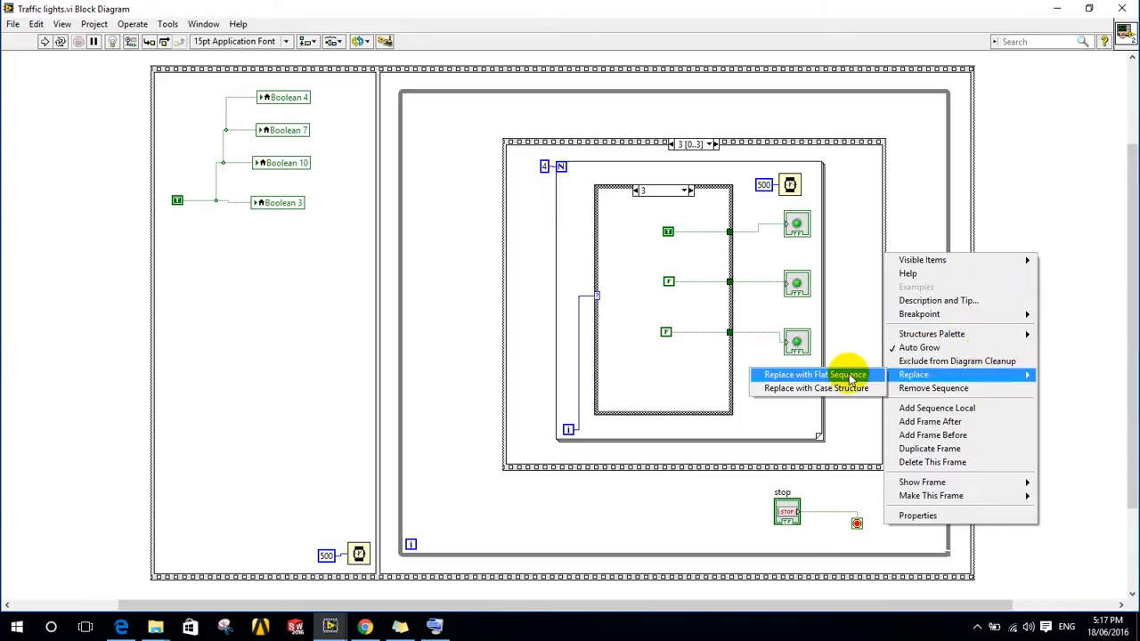
Step: Replace the stacked sequence with a flat sequence so frames sit side by side
left_click(814, 374)
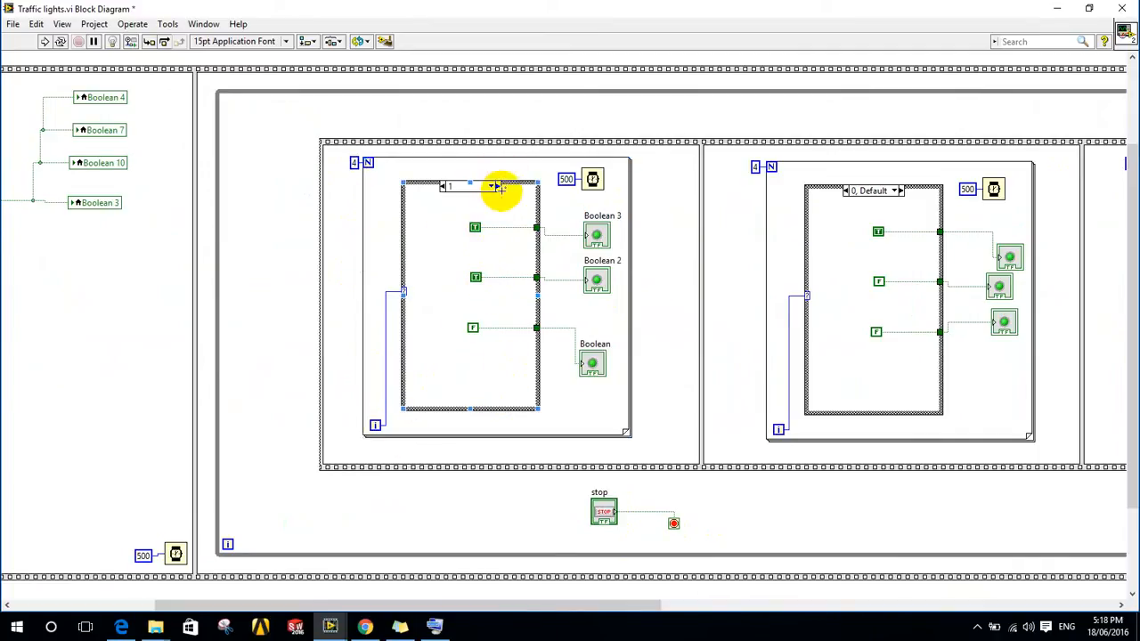
Step: Switch the first frame's case structure to its 0, Default case
left_click(492, 187)
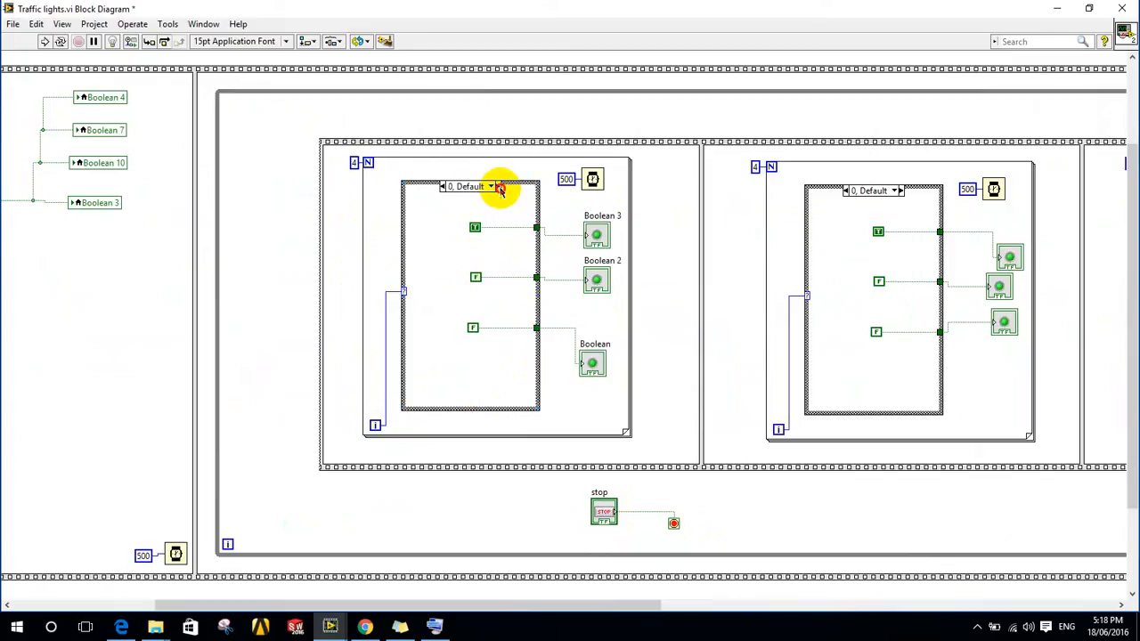